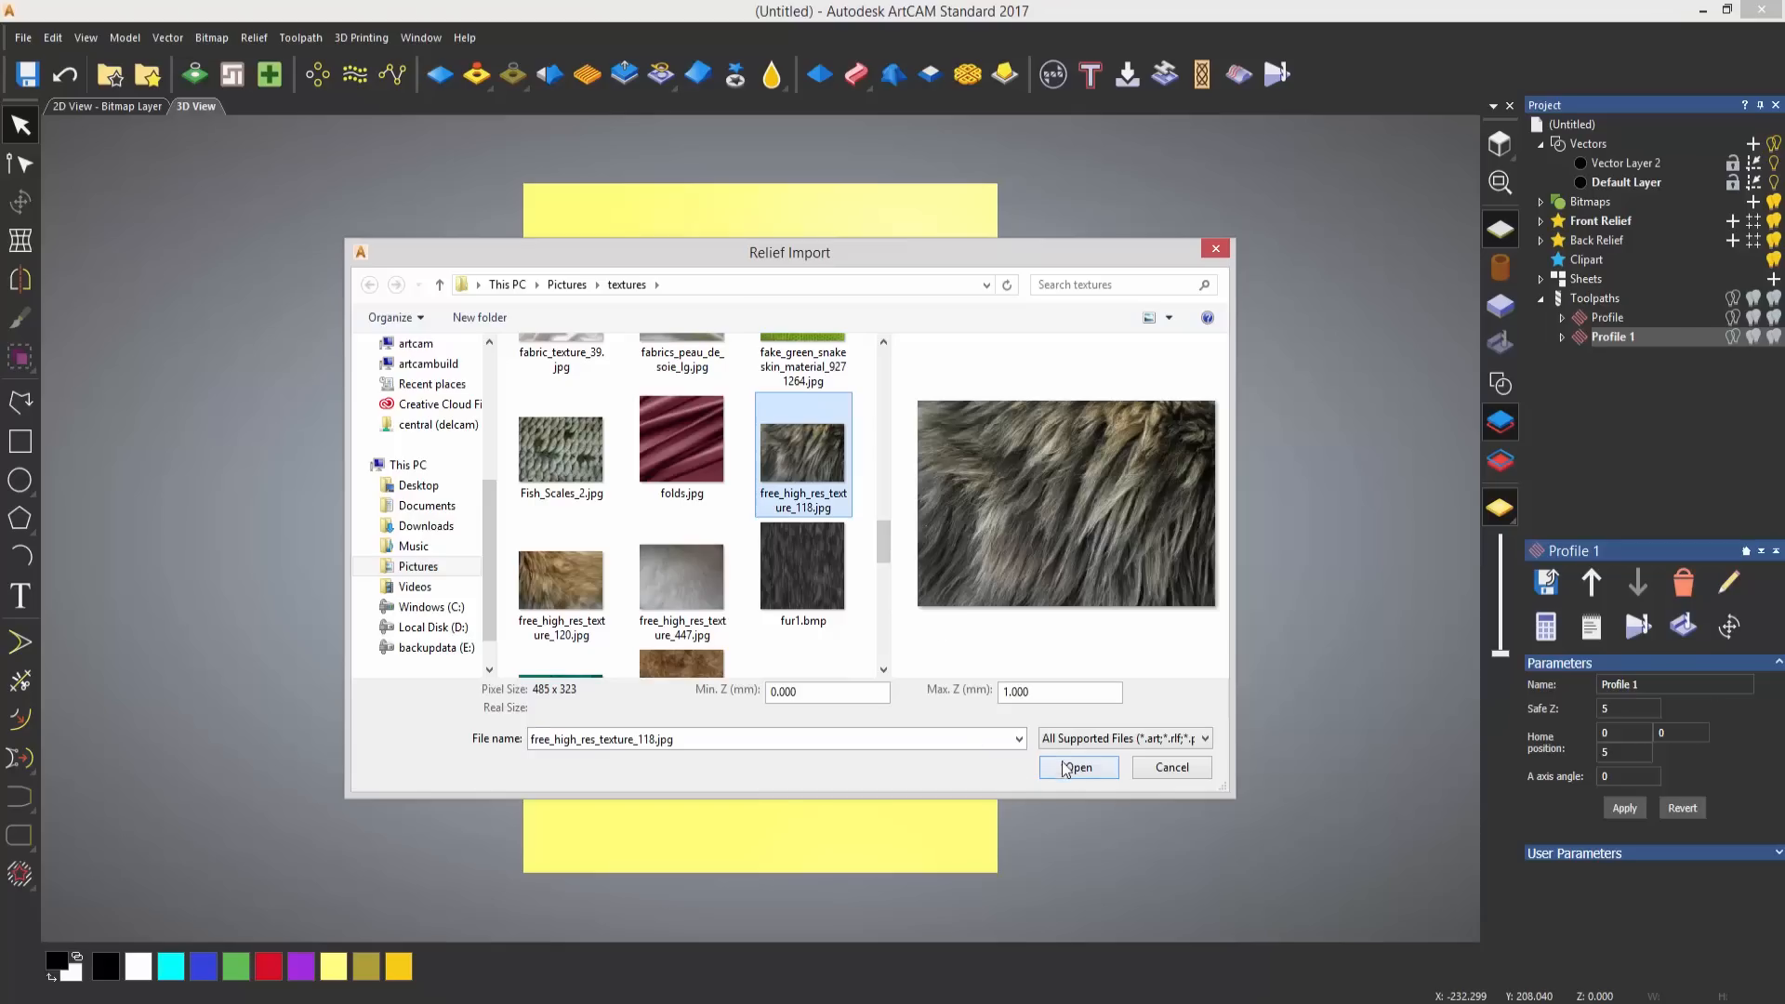
Load free_high_res_texture_118.jpg as a relief to give the slab a fibrous surface.
click(1075, 767)
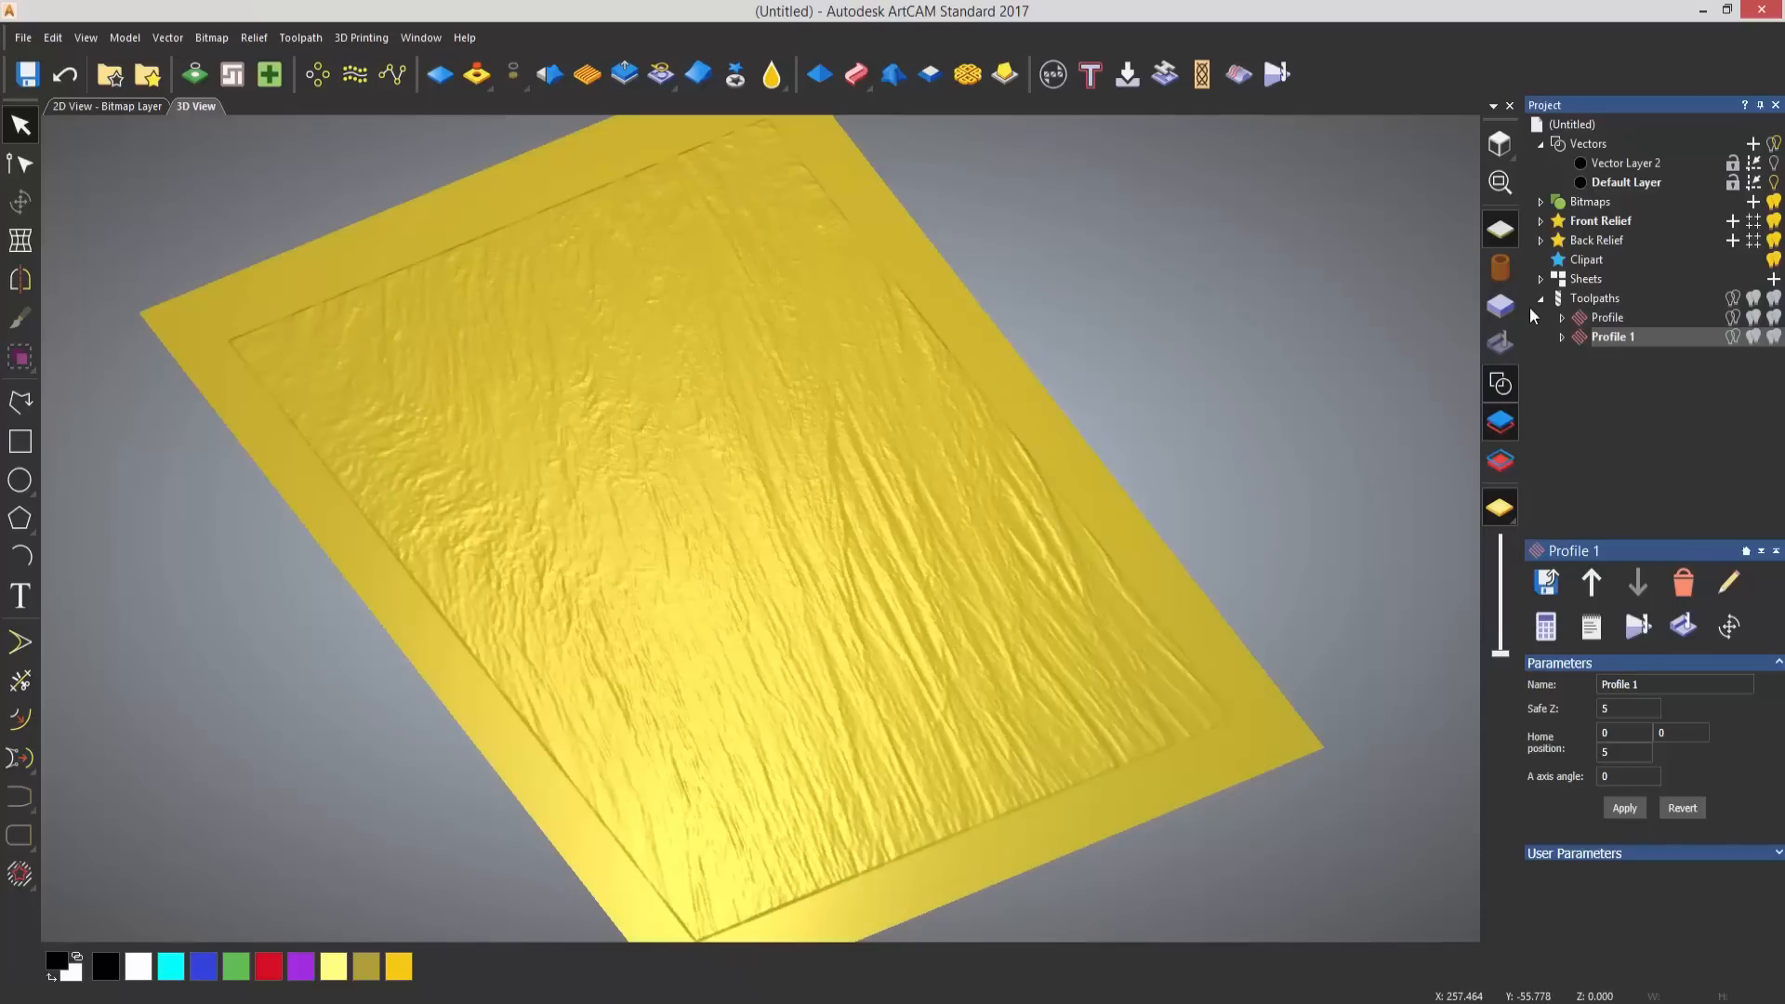
Apply a 3D blend with 25 mm border and 5 mm inner height, then view the pocket toolpath simulation.
click(1593, 297)
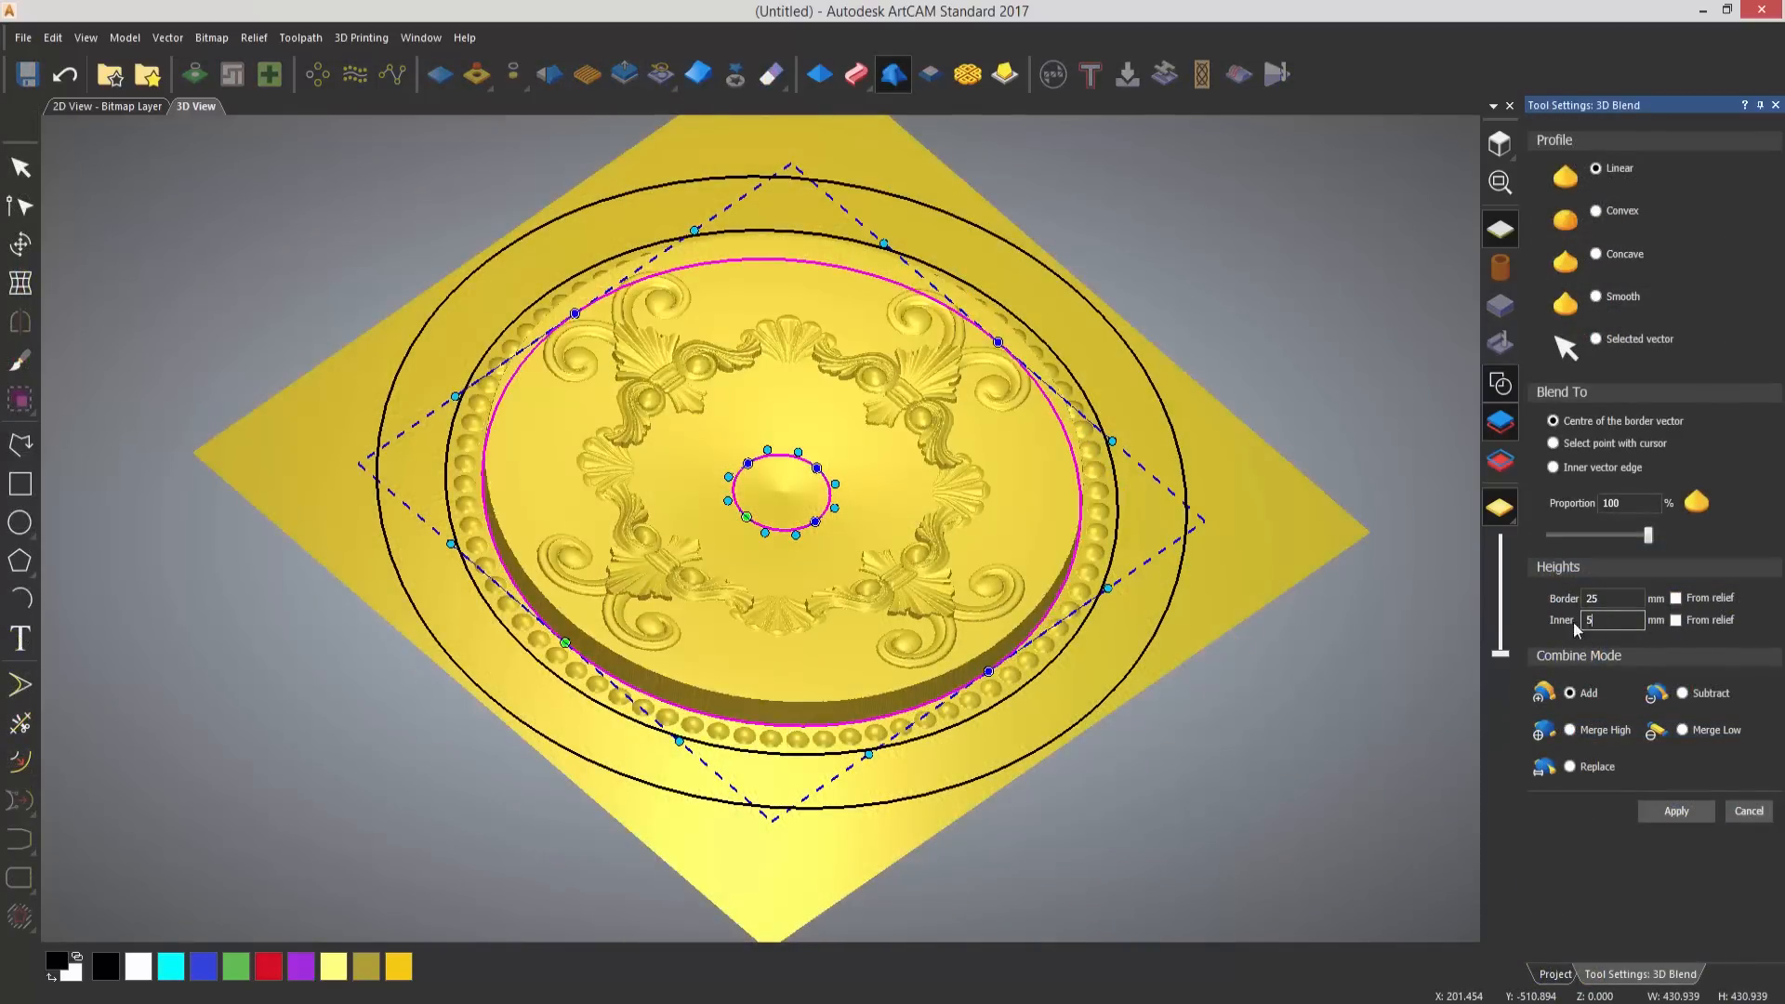
click(1553, 467)
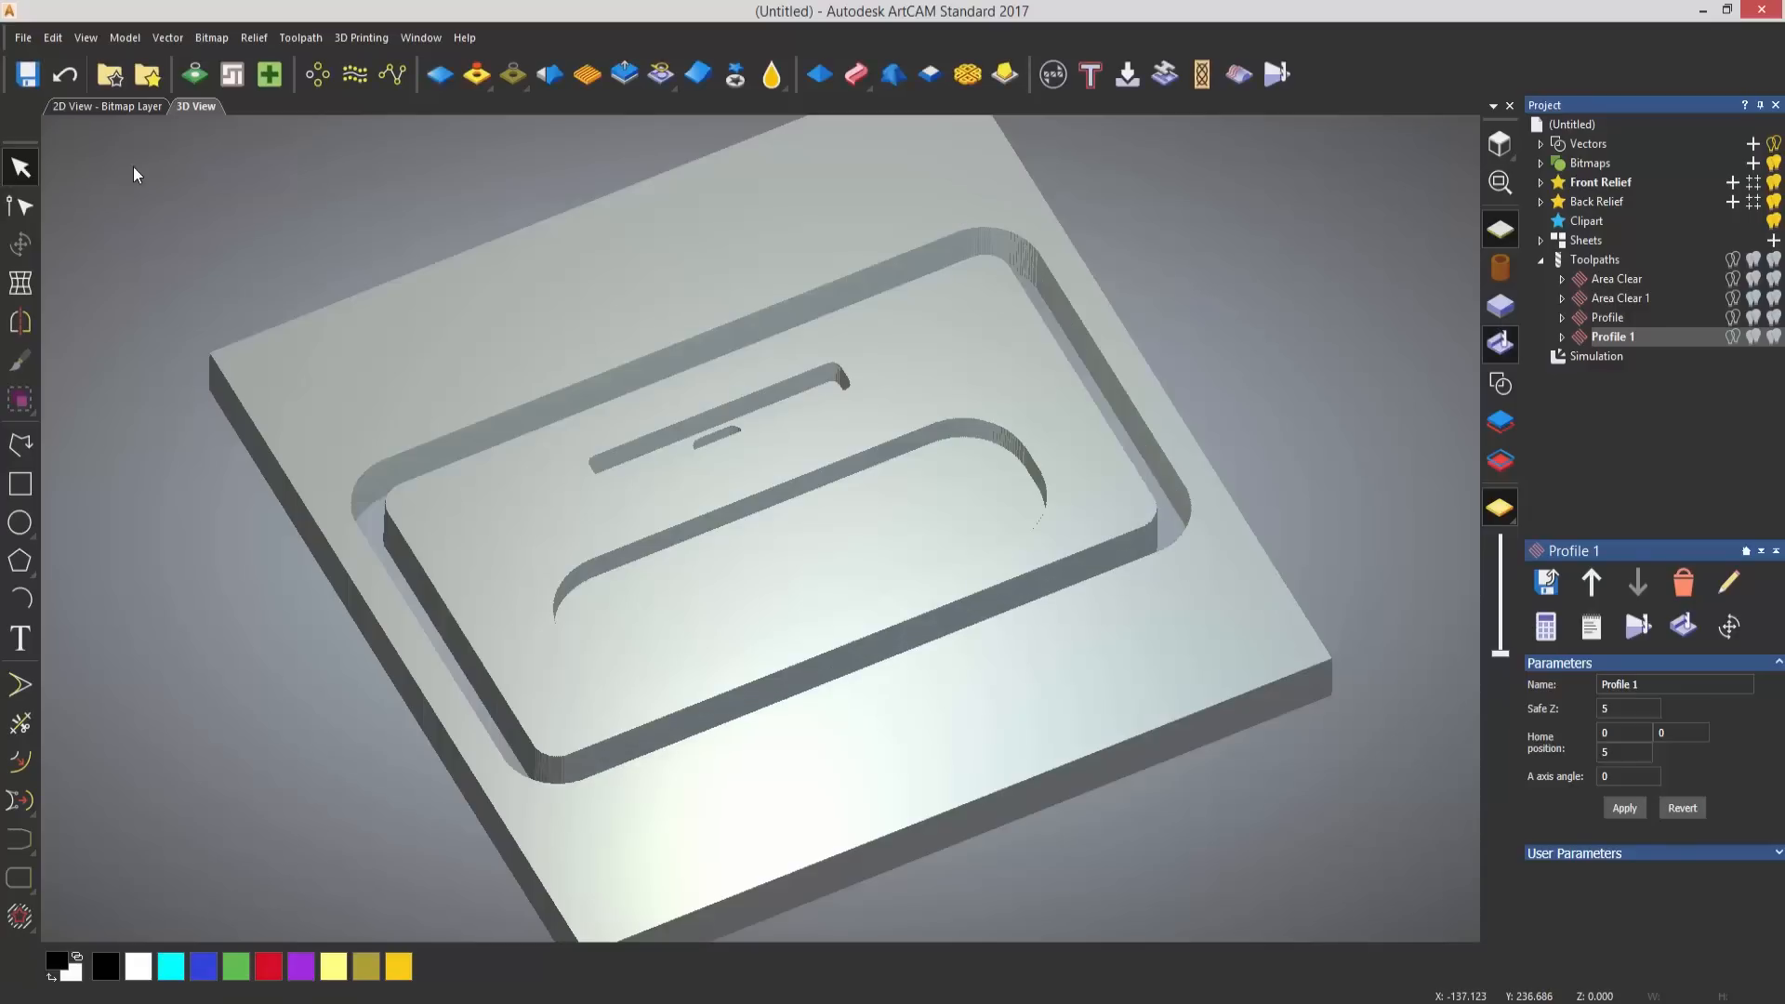
Run the V-Bit Carving toolpath simulation on the flat block.
click(1595, 356)
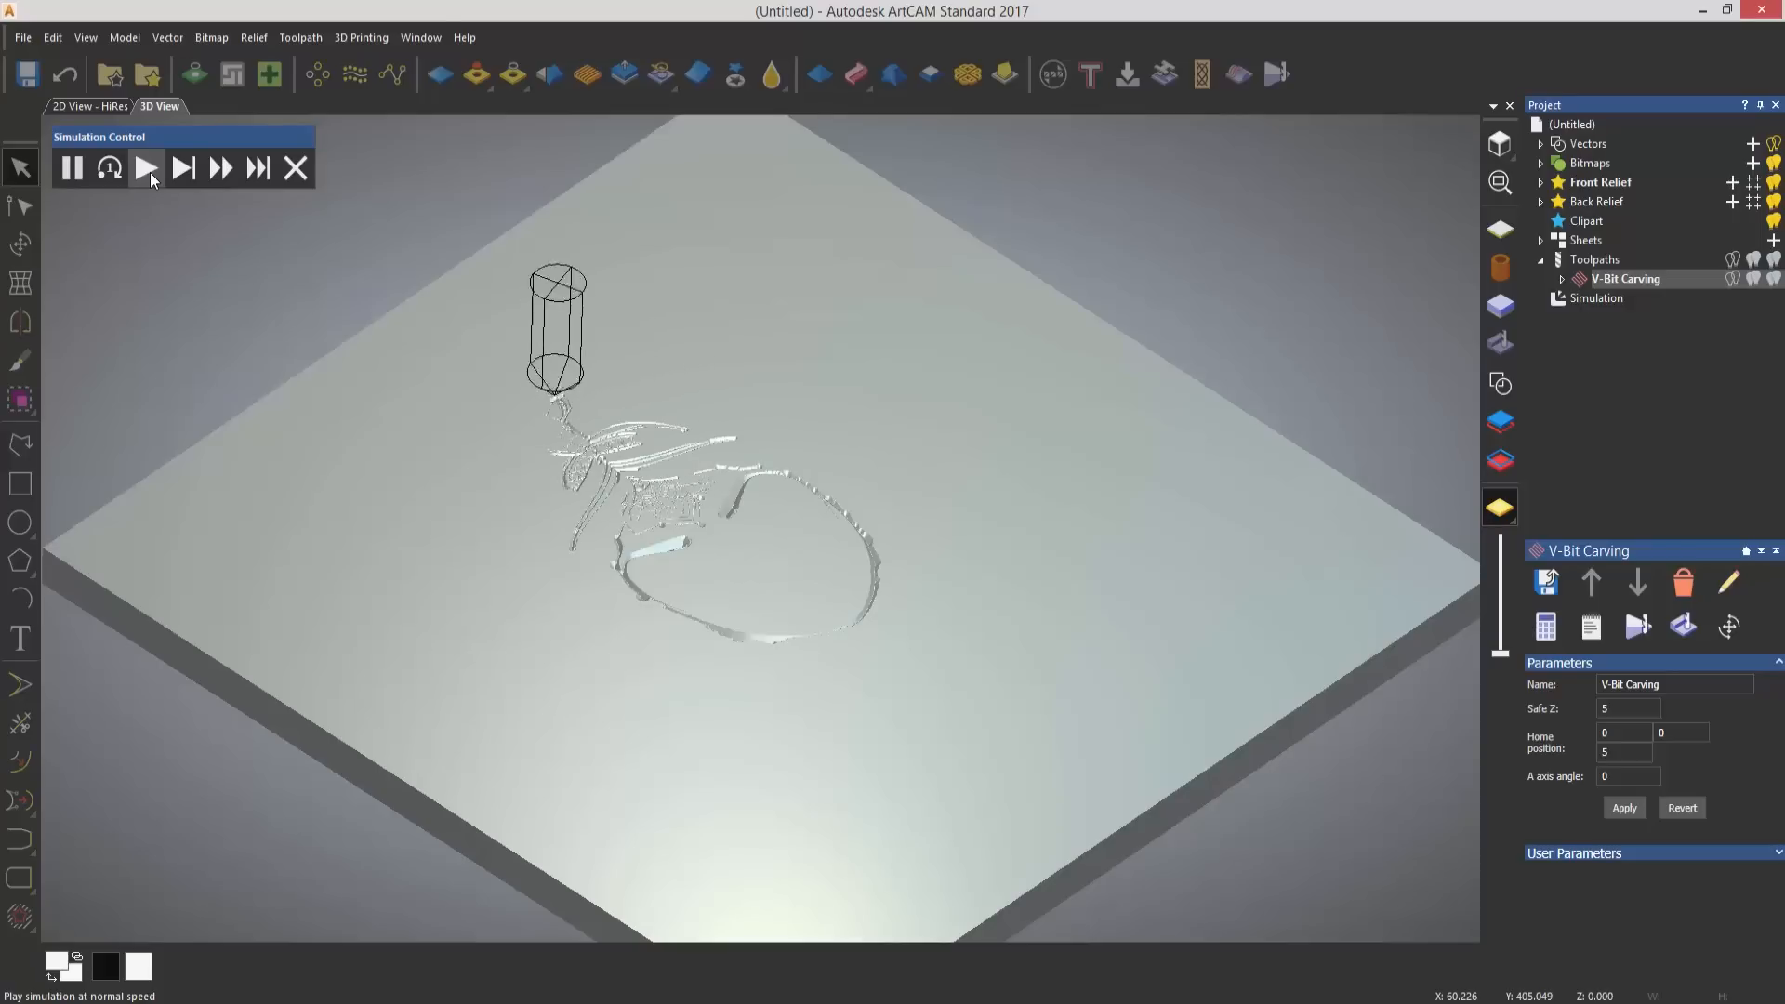
Play the carving simulation at normal speed, then close the shape editing Tool Settings panel.
click(146, 168)
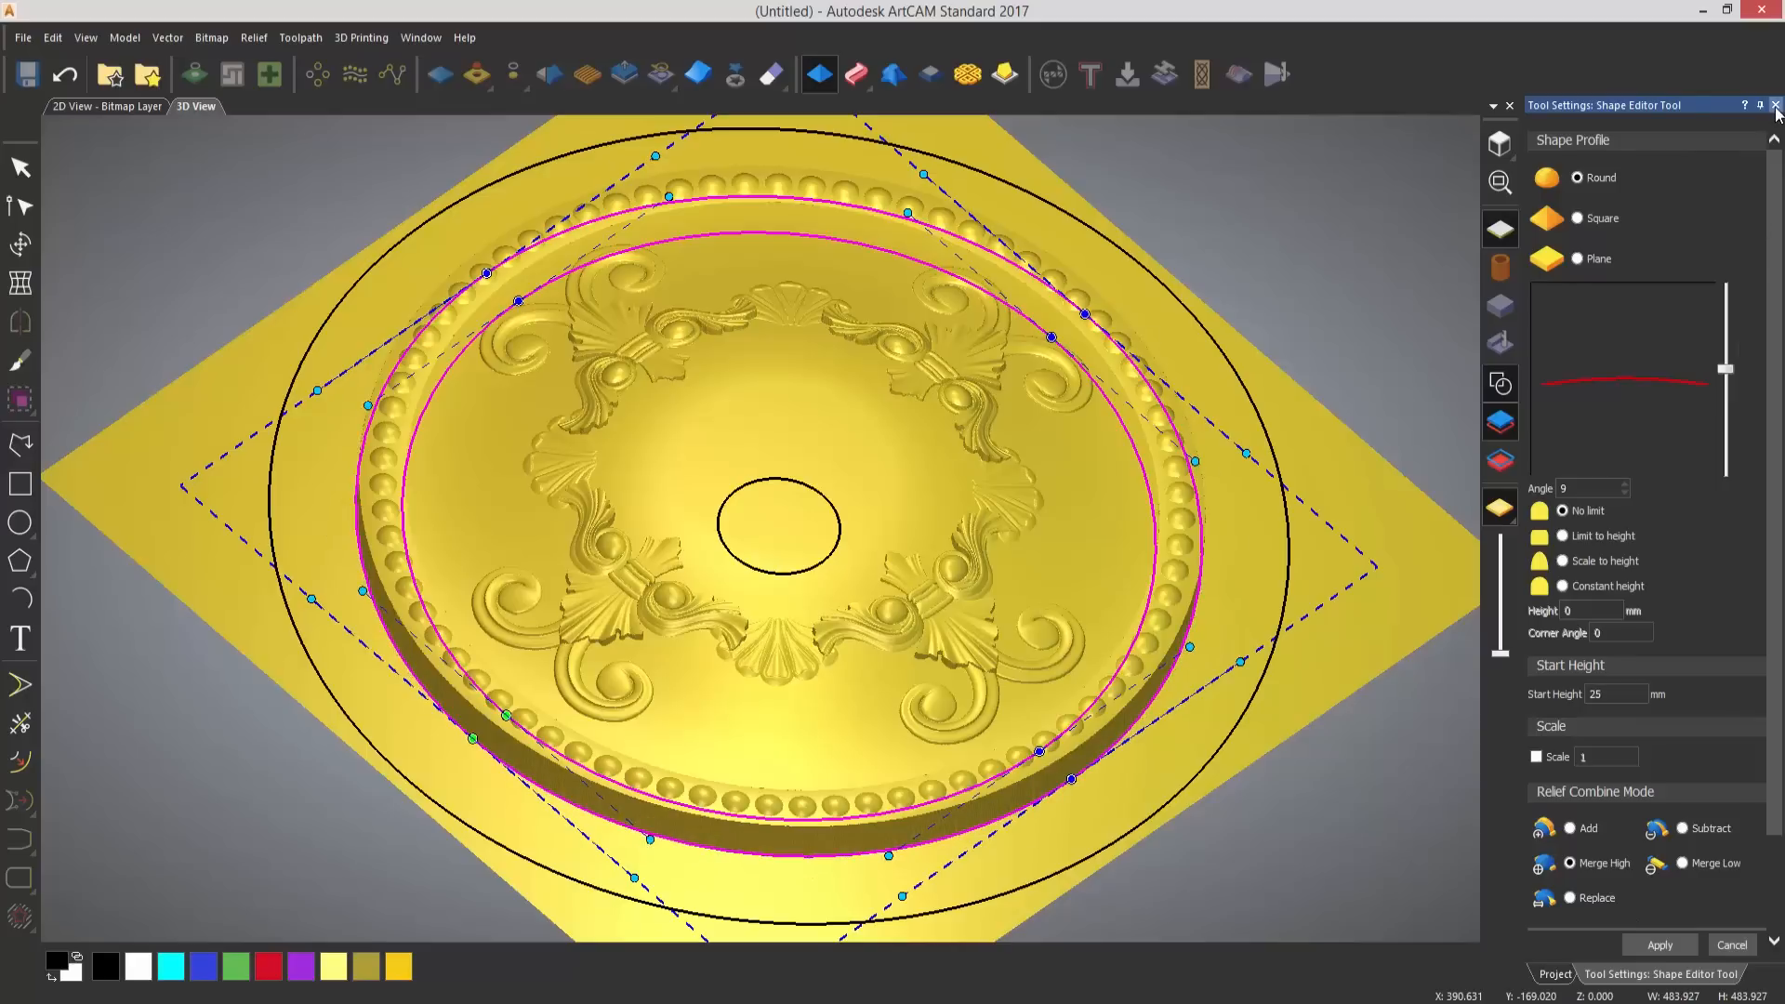
click(1773, 105)
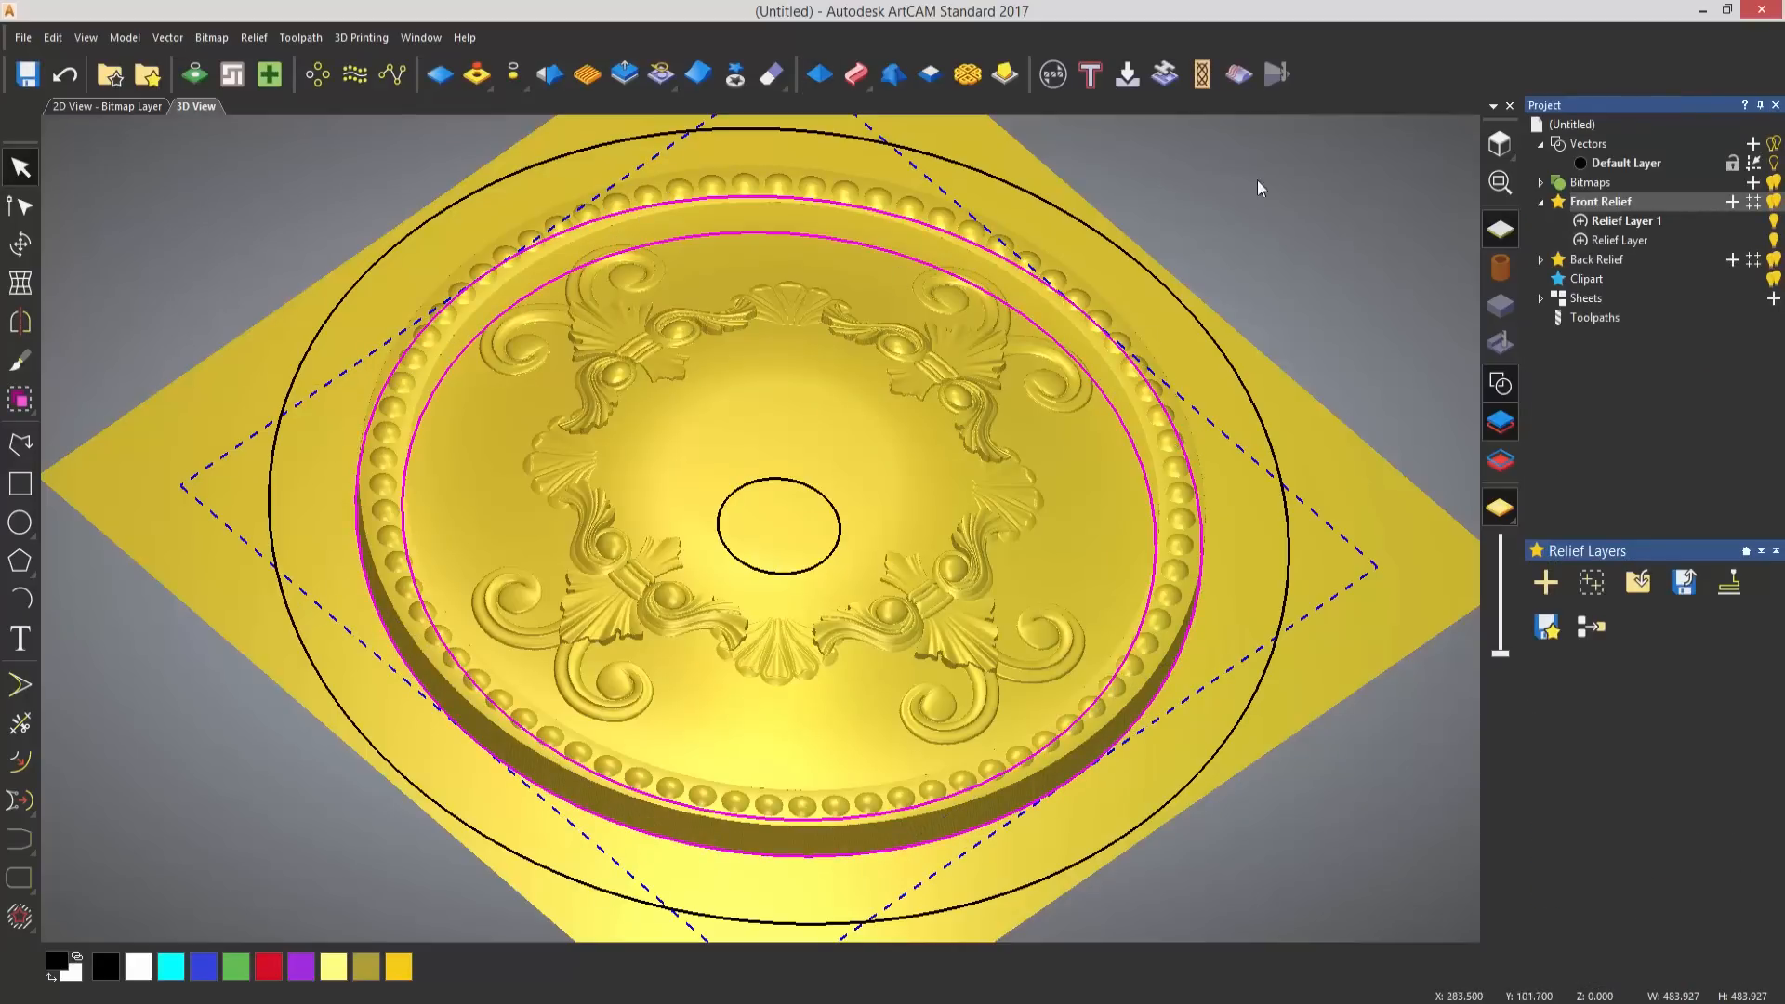